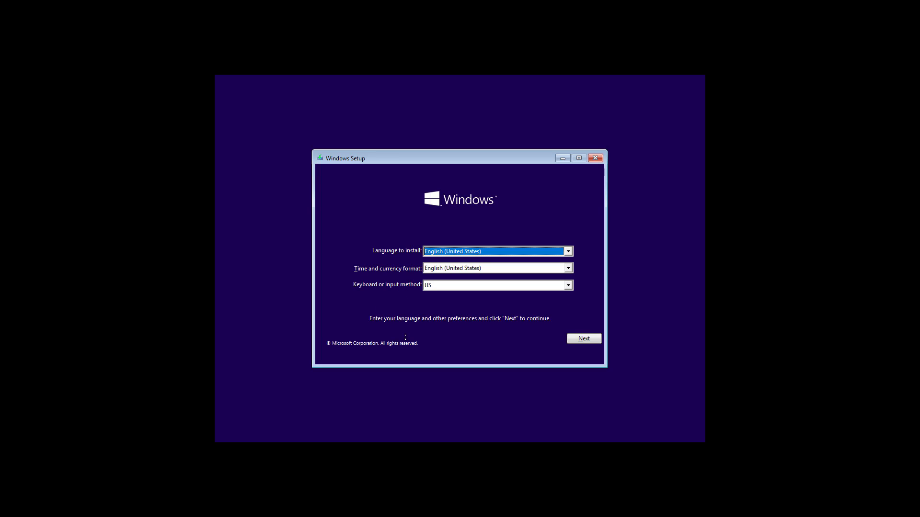
Step: Skip installation via Repair your computer and reach the recovery Command Prompt at X:\Sources
left_click(584, 338)
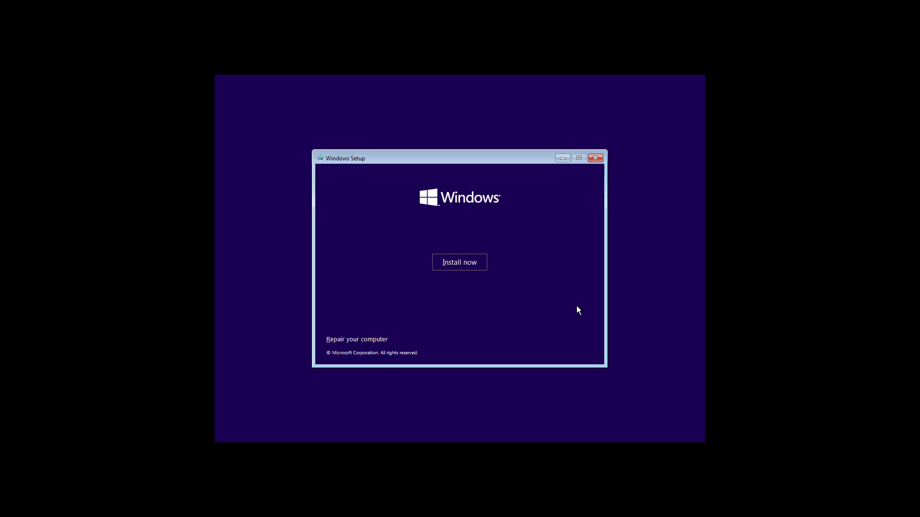
left_click(356, 339)
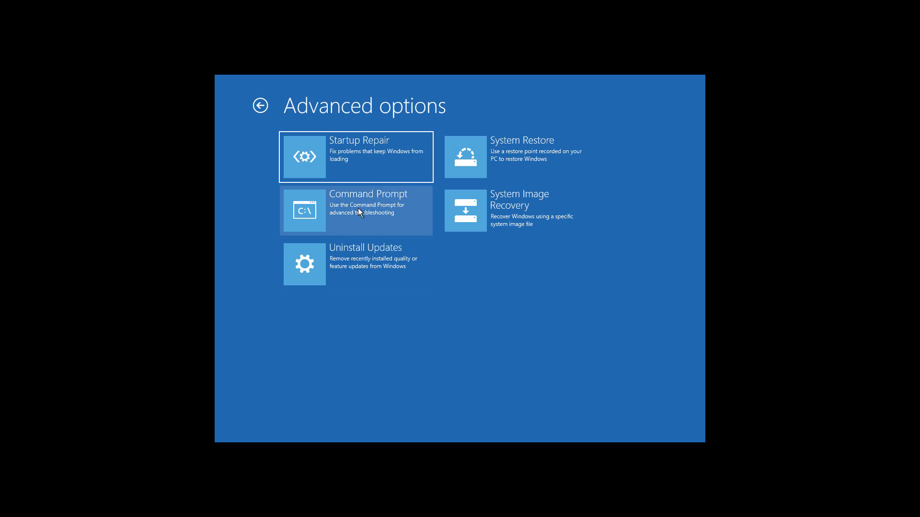
left_click(356, 209)
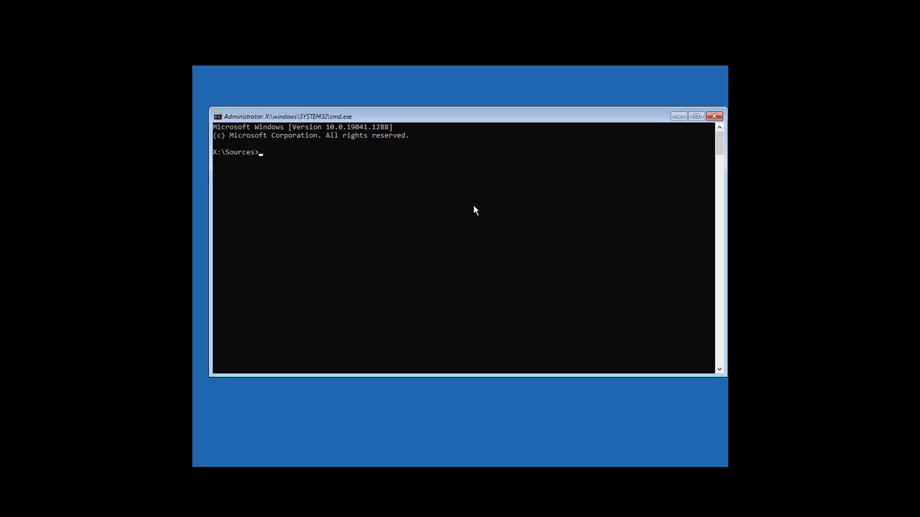
Step: Run diskpart, list disks, select disk 0 and list its partitions (59 GB primary, 509 MB recovery)
type("diskpart")
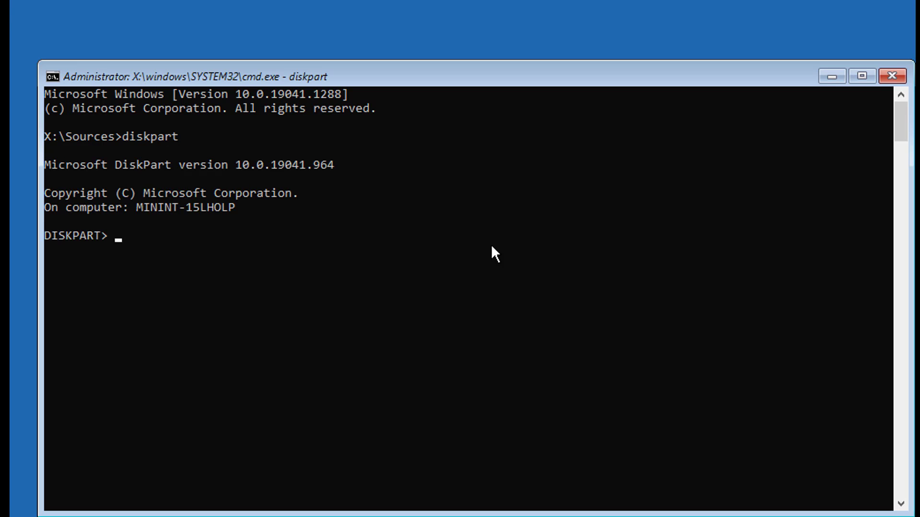
type("list disk")
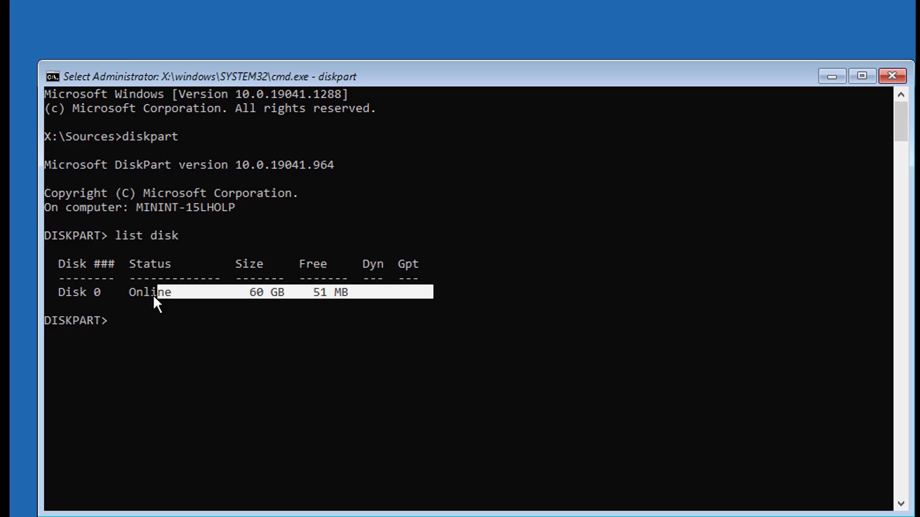
type("s")
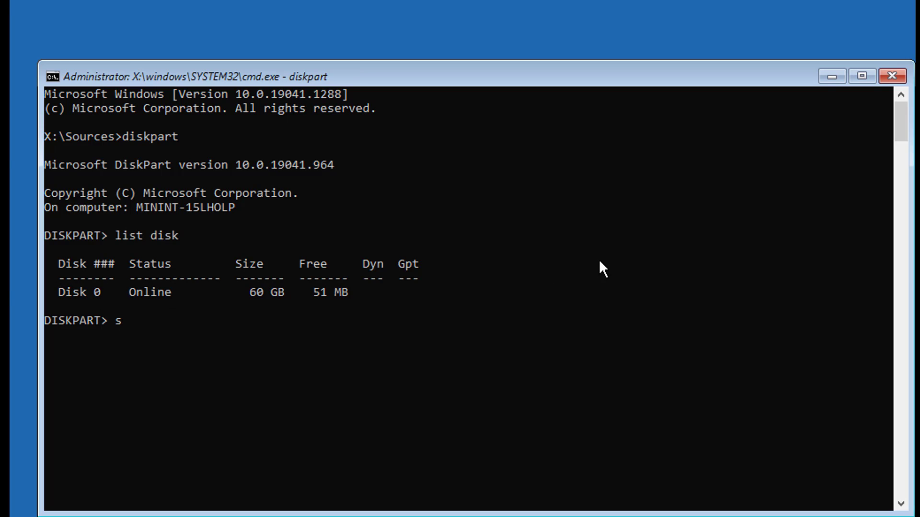
type("el disk 0")
type("list vo")
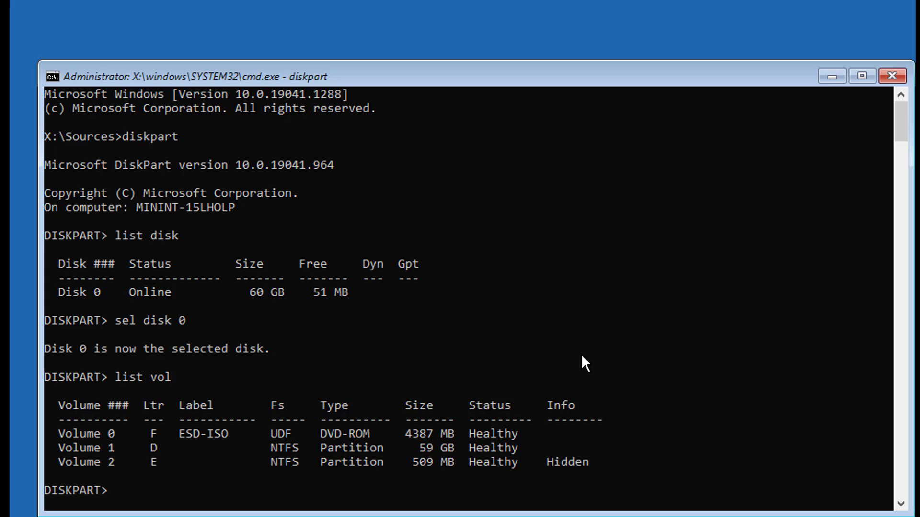
type("list part")
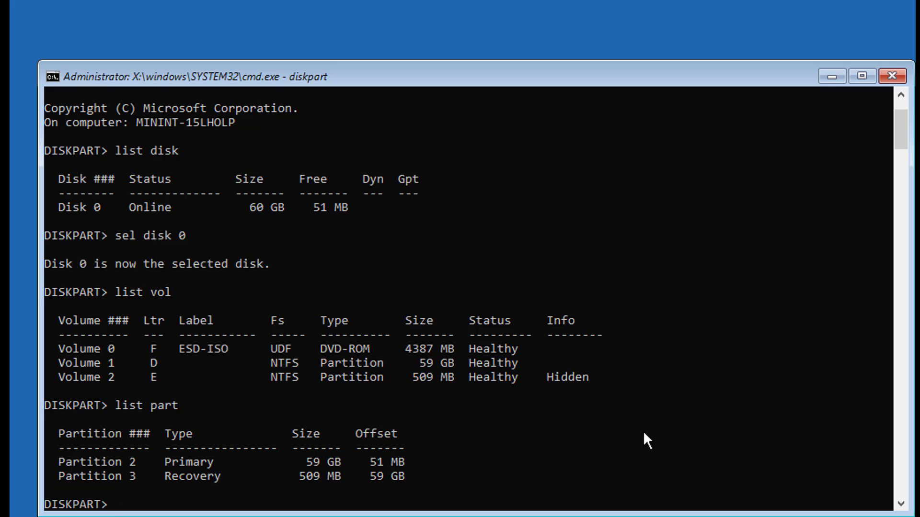
mouse_move(583, 441)
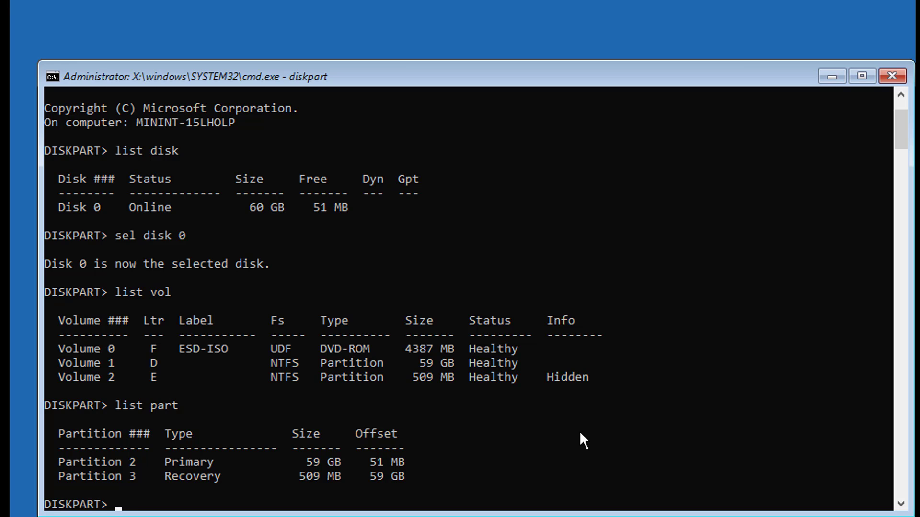
Step: Create a 50 MB primary partition on disk 0 and confirm it appears as Partition 1
type("create")
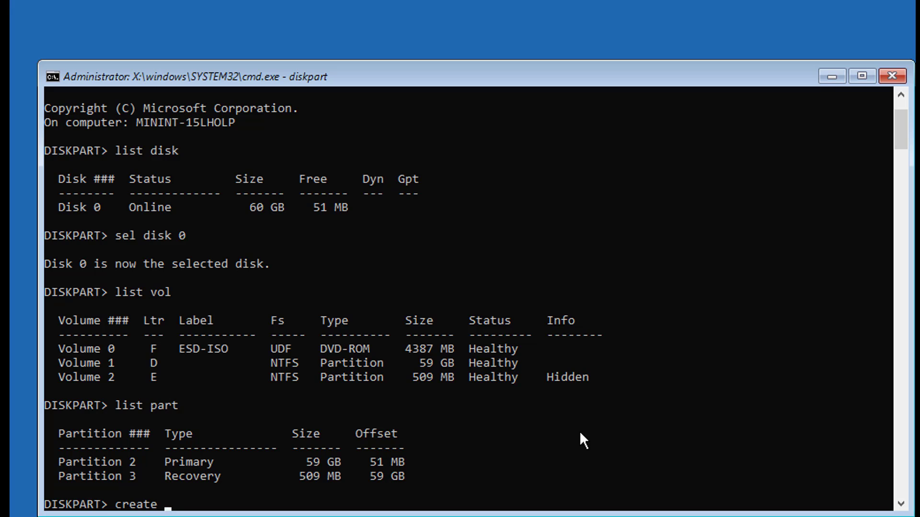
type("pa")
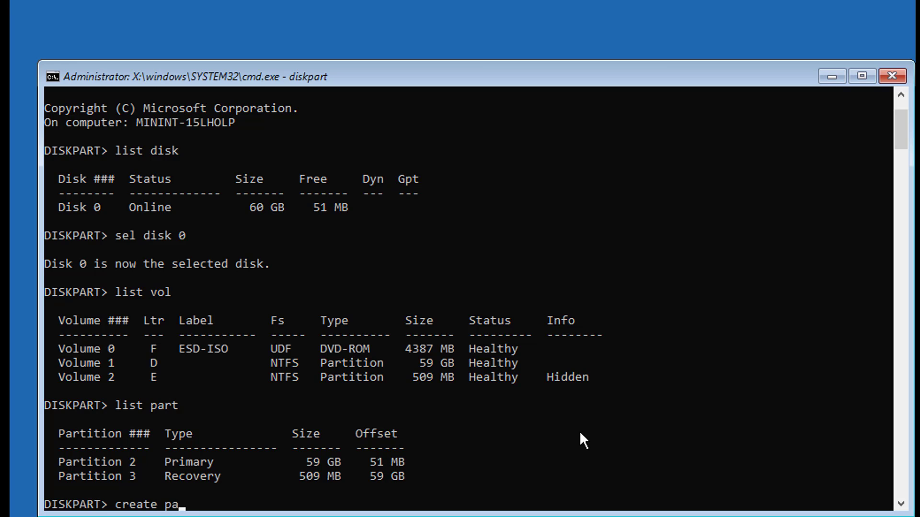
type("rt")
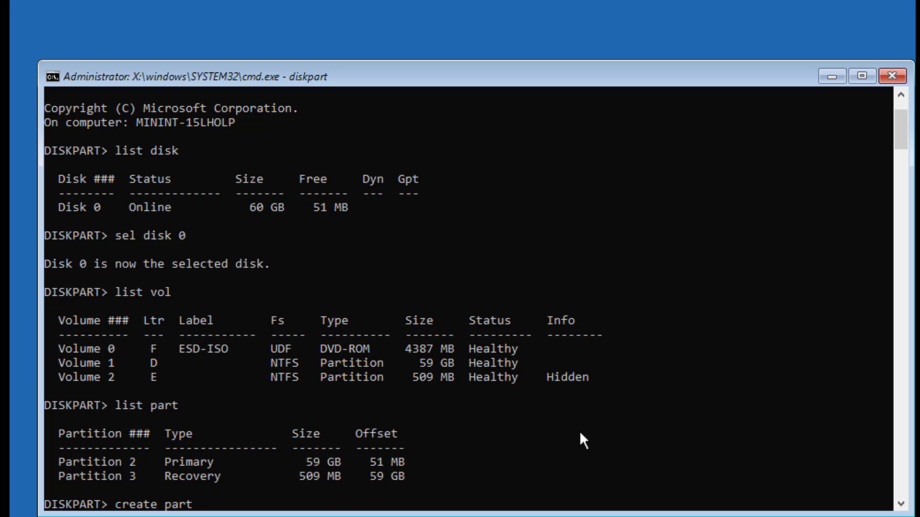
type("prima")
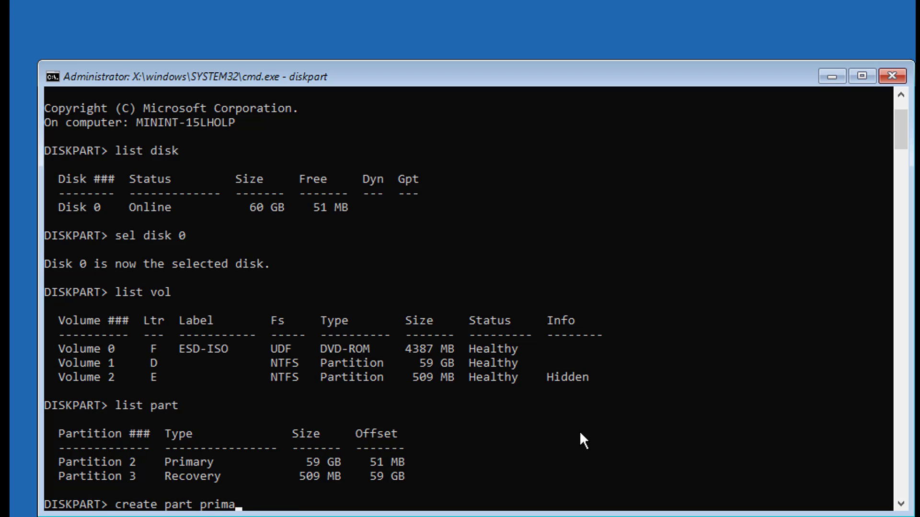
type("ry")
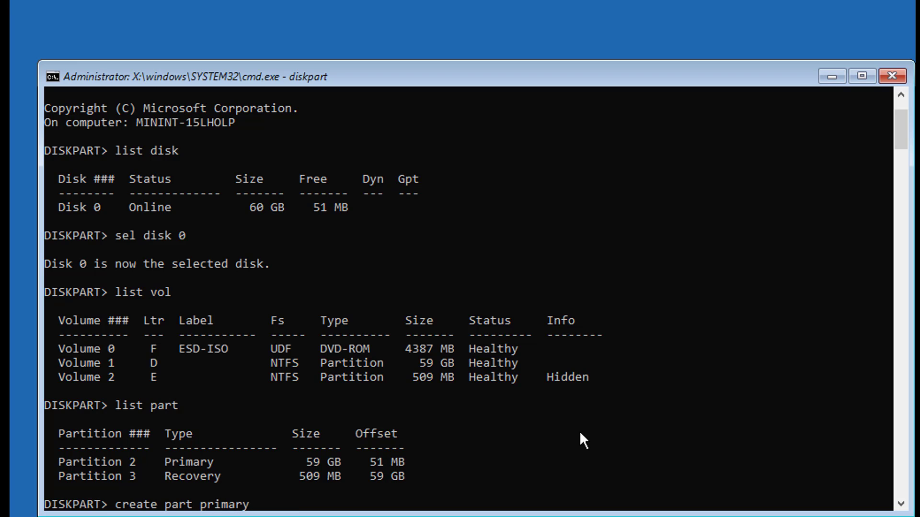
type("size")
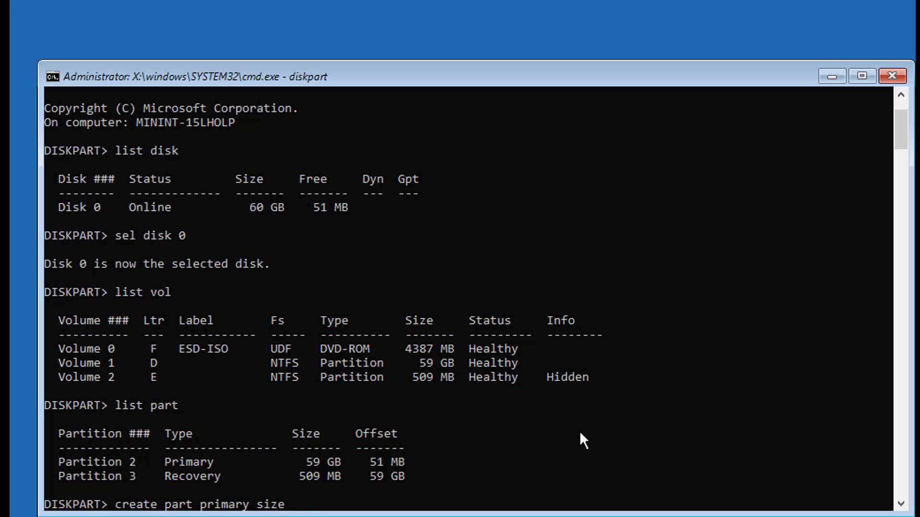
type("=")
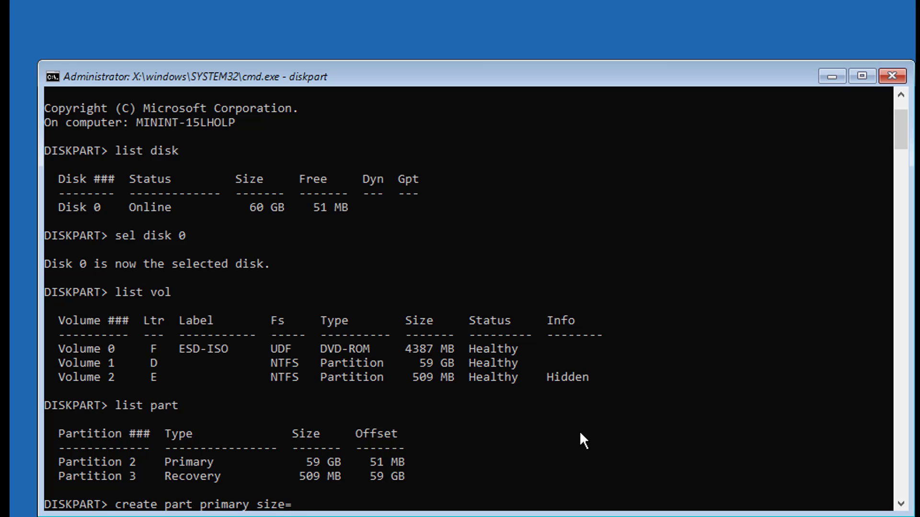
type("50")
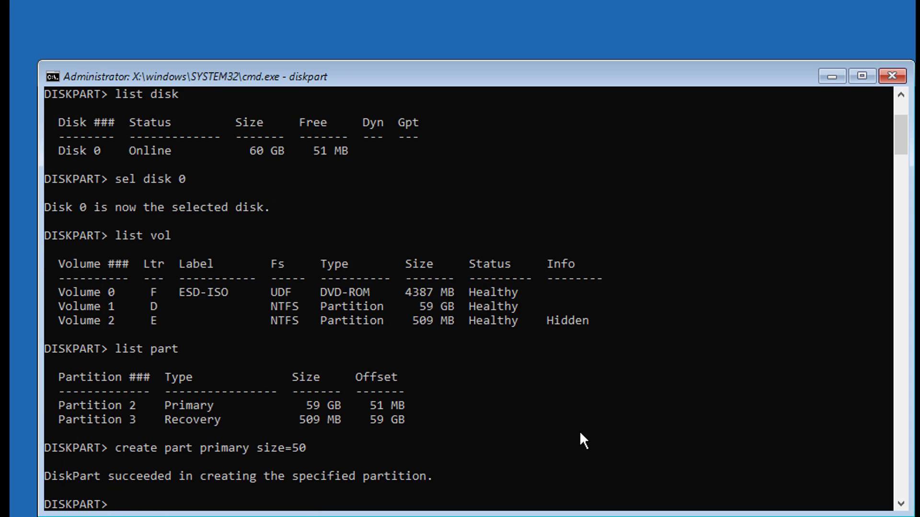
type("list part")
type("format fs")
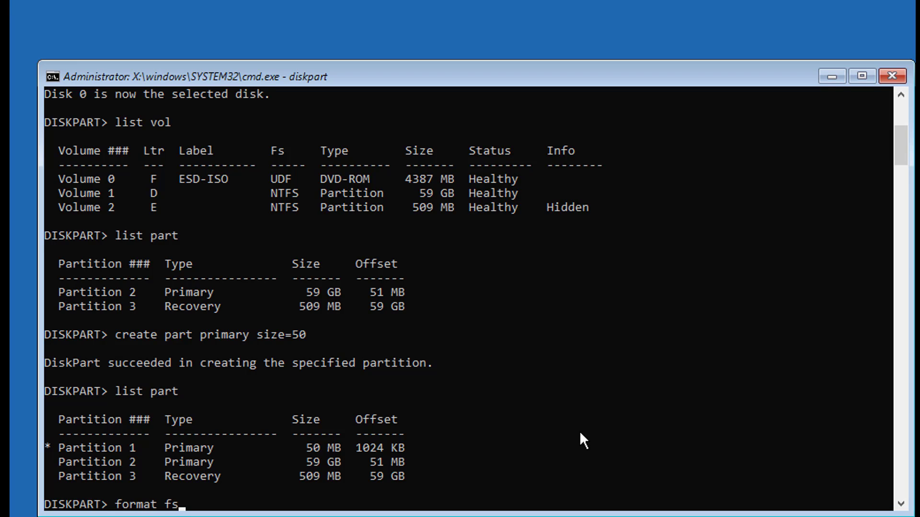
Step: Quick-format the partition as NTFS, mark it active, assign letter V and exit diskpart
type("=ntfs u")
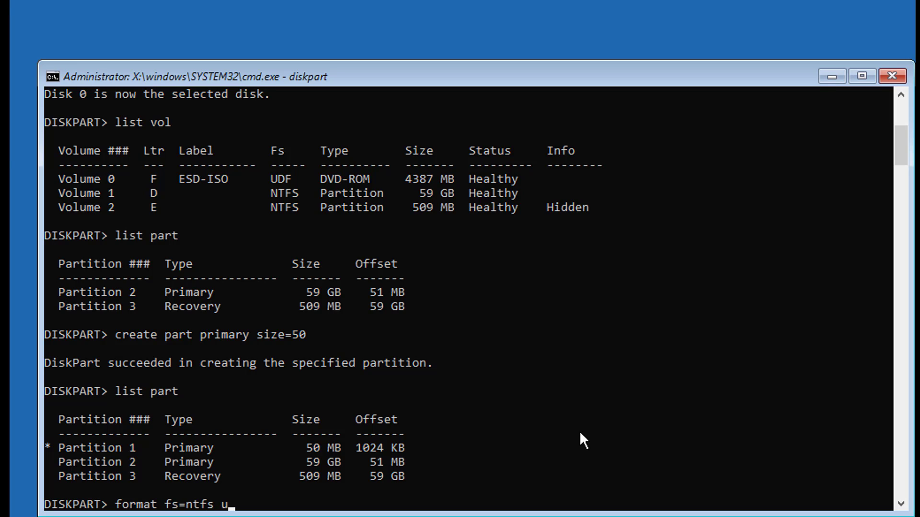
type("quick")
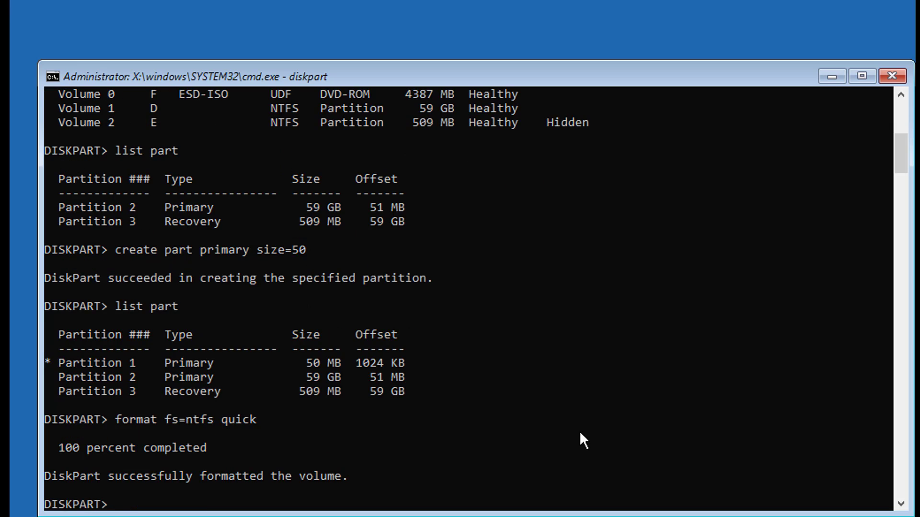
type("assign")
type("active")
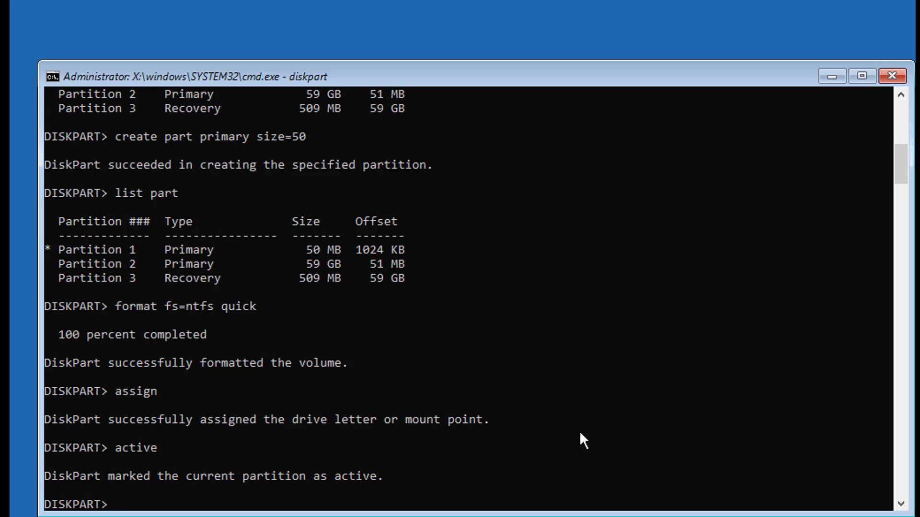
type("assign")
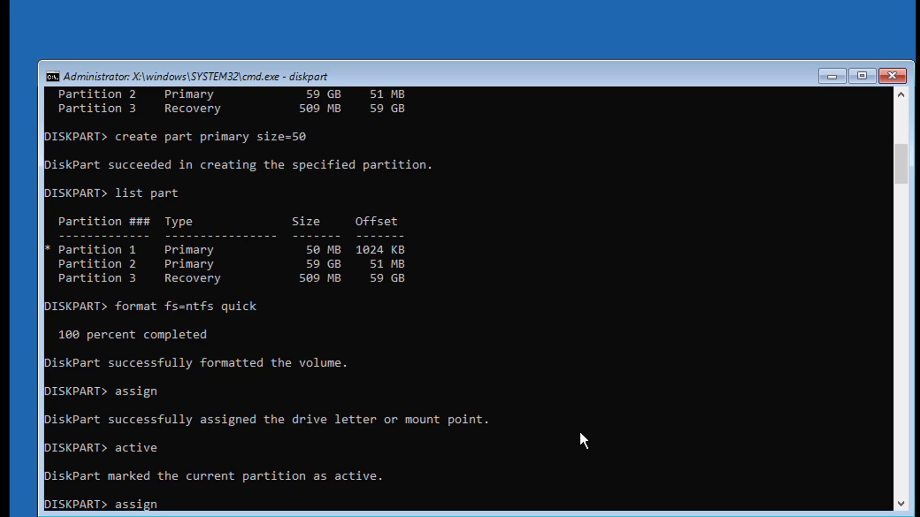
type("letter=v")
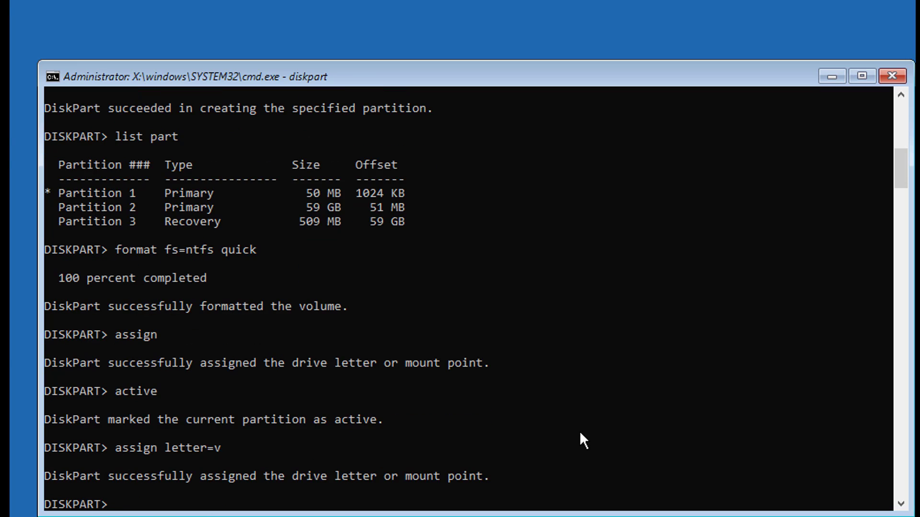
type("exit")
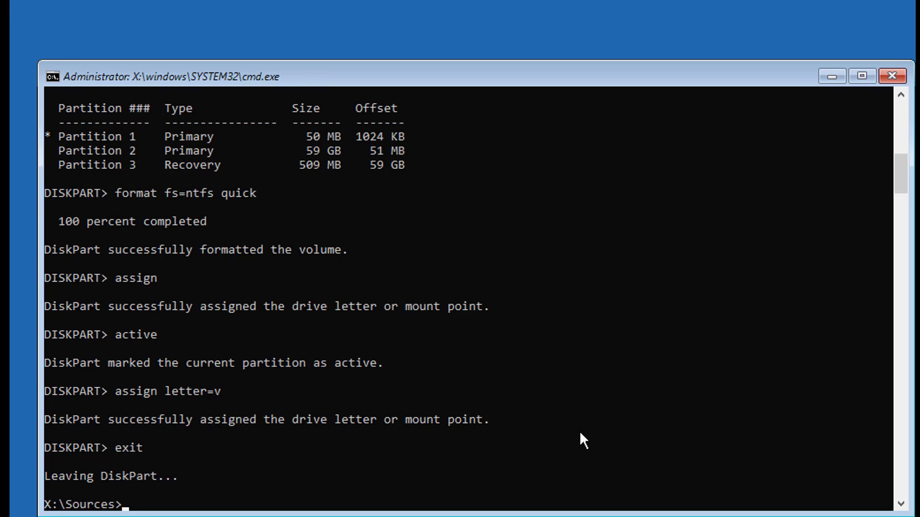
Step: Confirm D:\Windows exists, run 'bcdboot d:\windows /s v: /f bios', then exit the prompt
type("d:")
type("bcd")
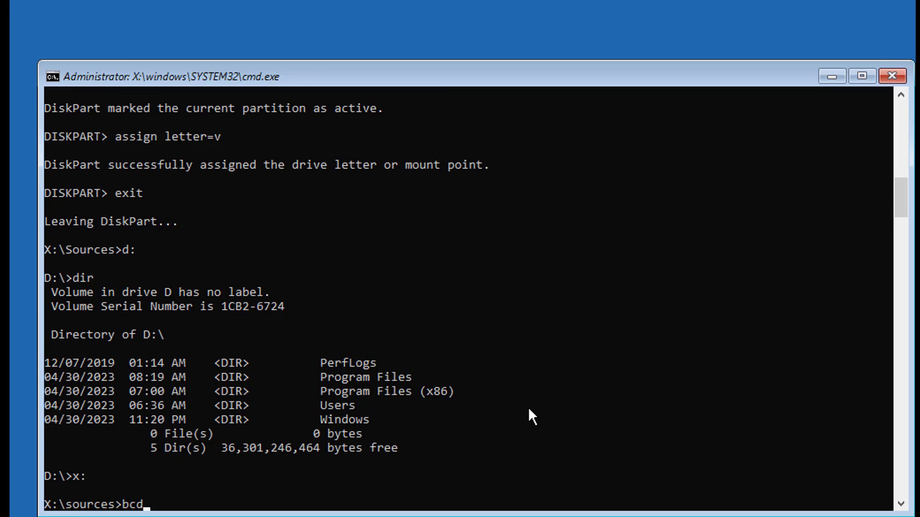
type("boot d:")
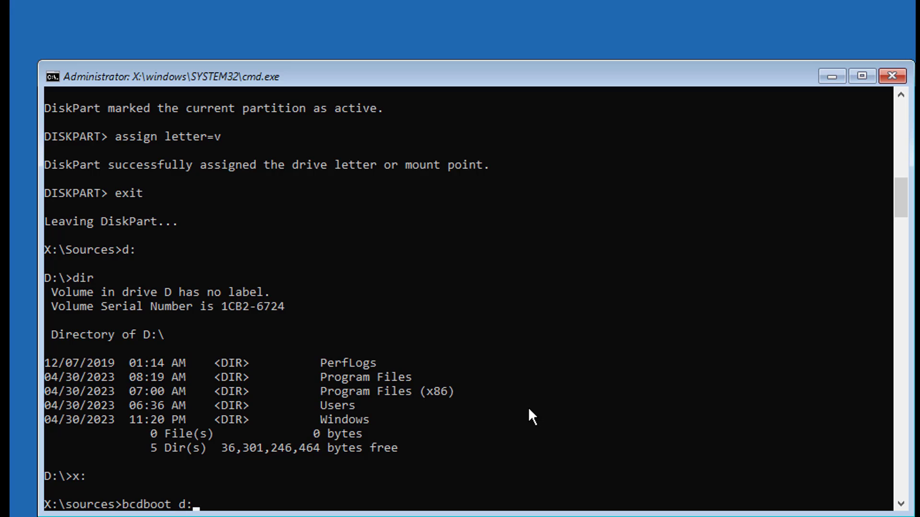
type("windows")
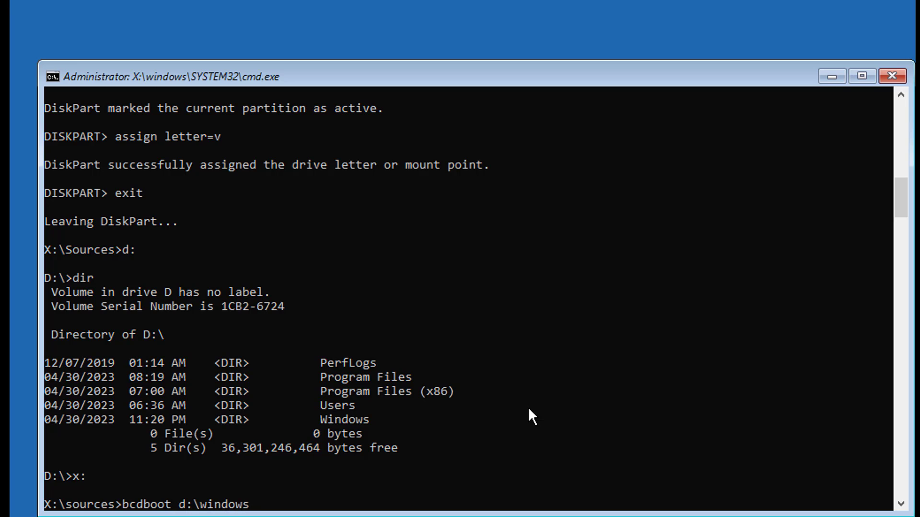
type("/s")
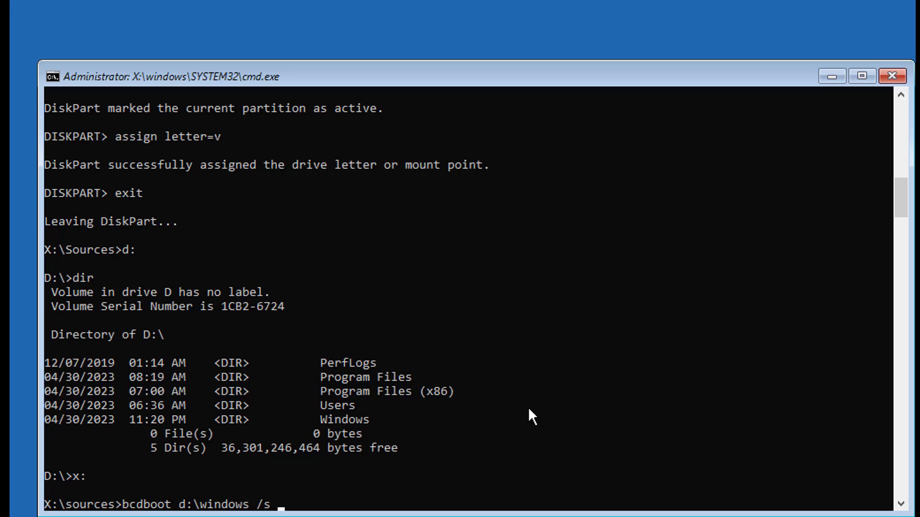
type("v:")
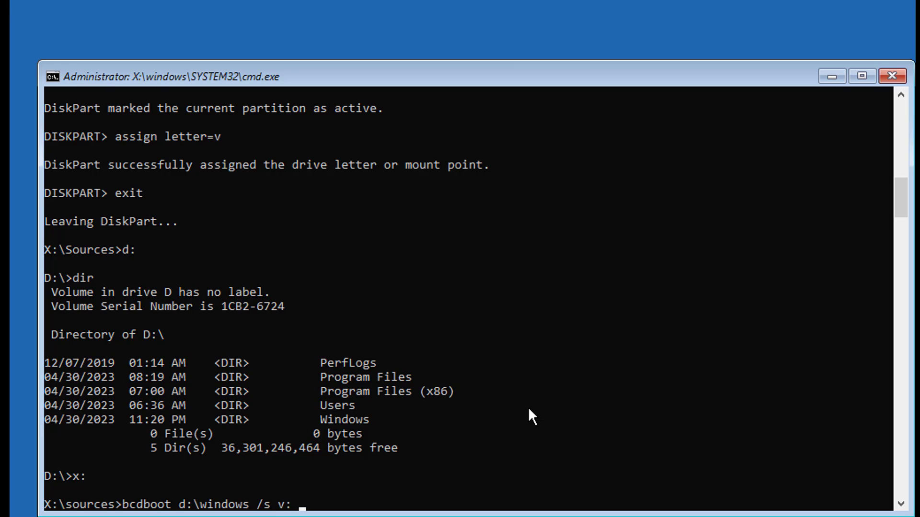
type("/f")
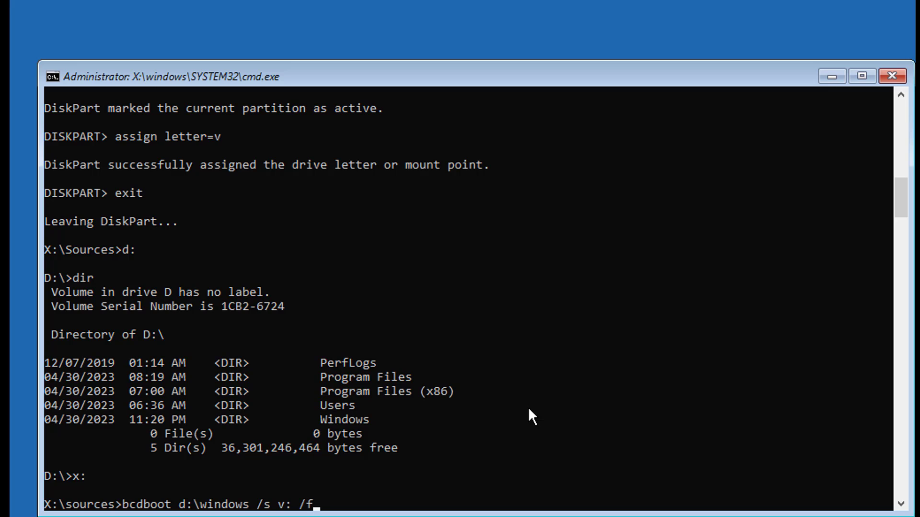
type("bios")
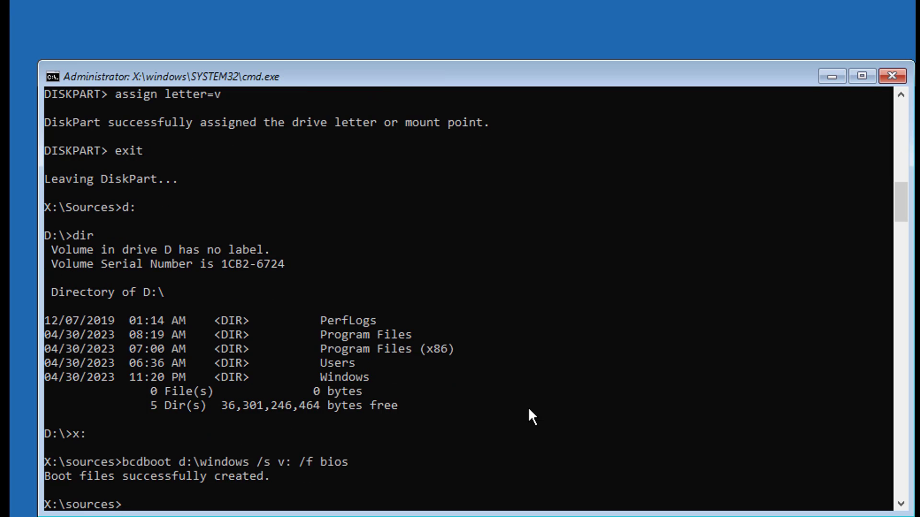
mouse_move(536, 450)
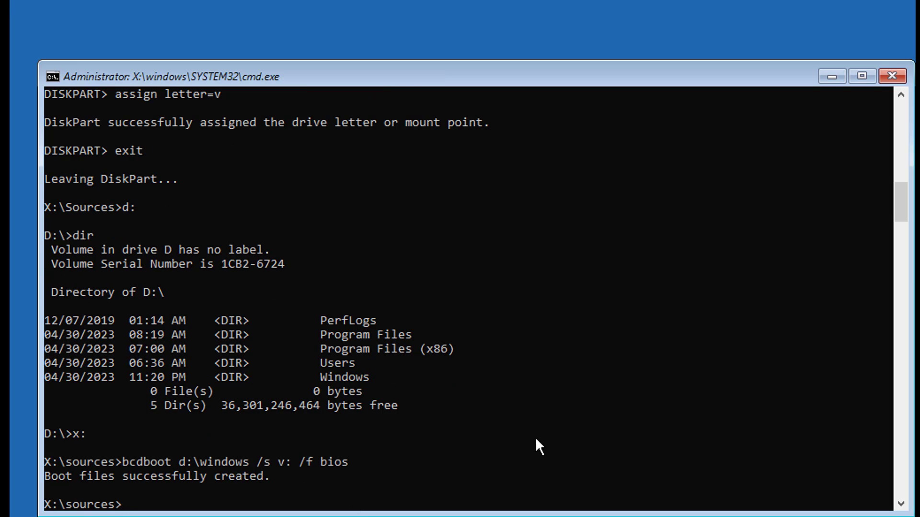
type("exit")
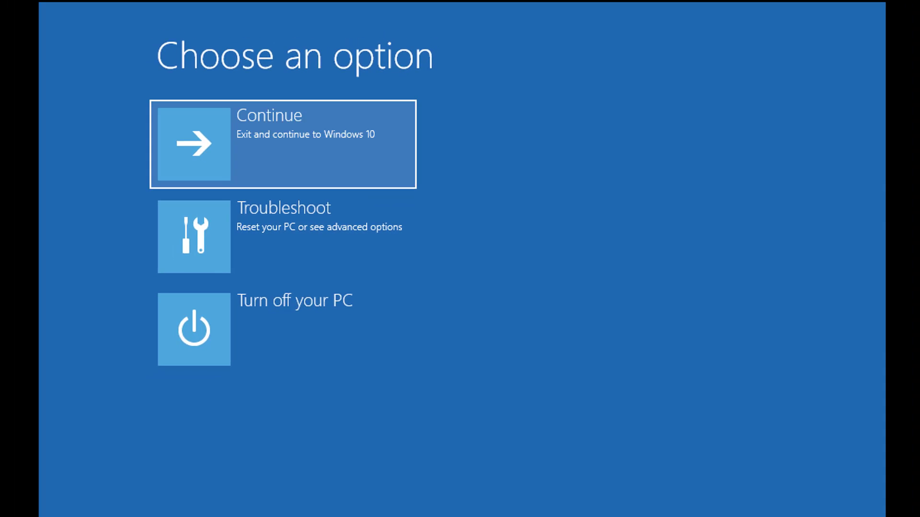
Step: Continue from the Choose an option screen so Windows 10 boots to the desktop
left_click(279, 145)
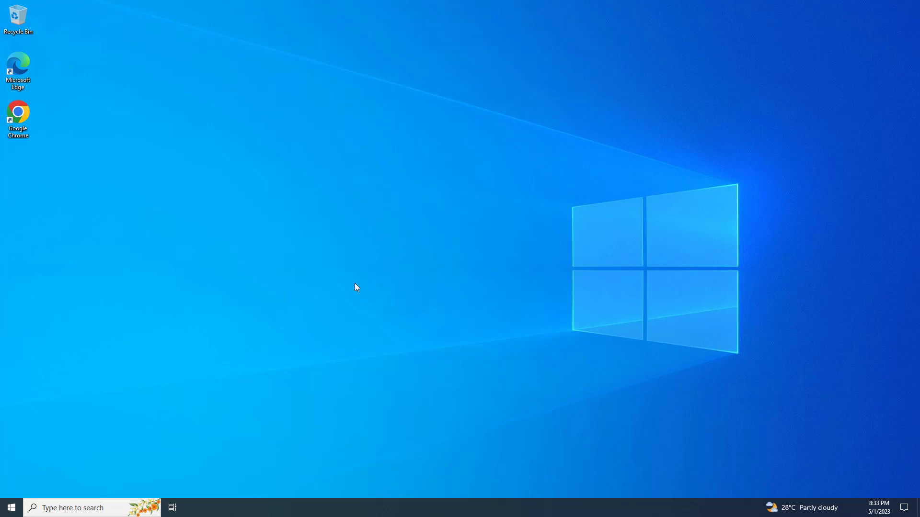